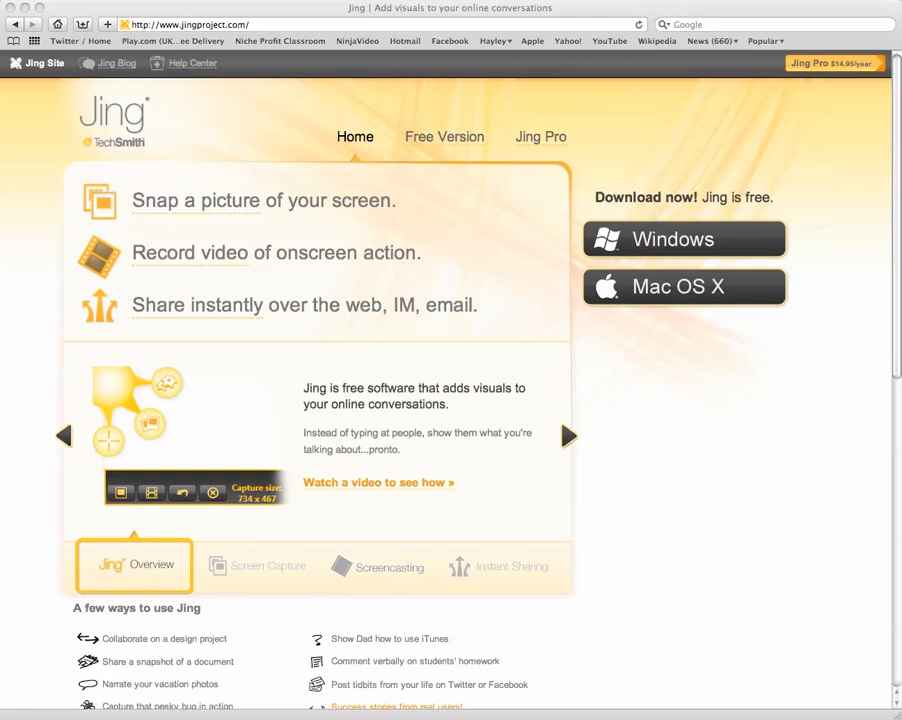
mouse_move(262, 560)
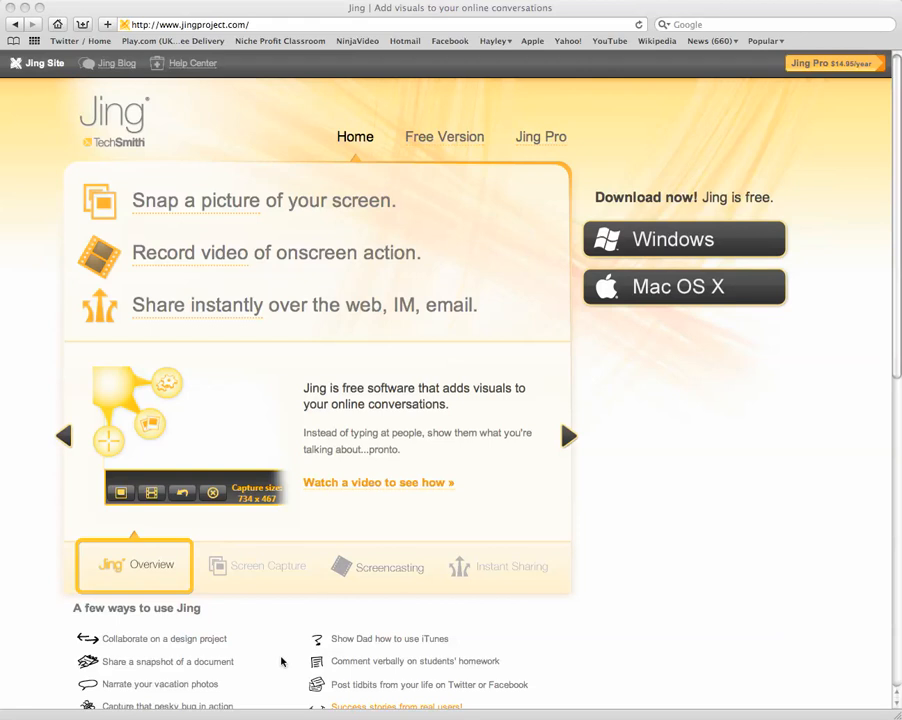
mouse_move(604, 660)
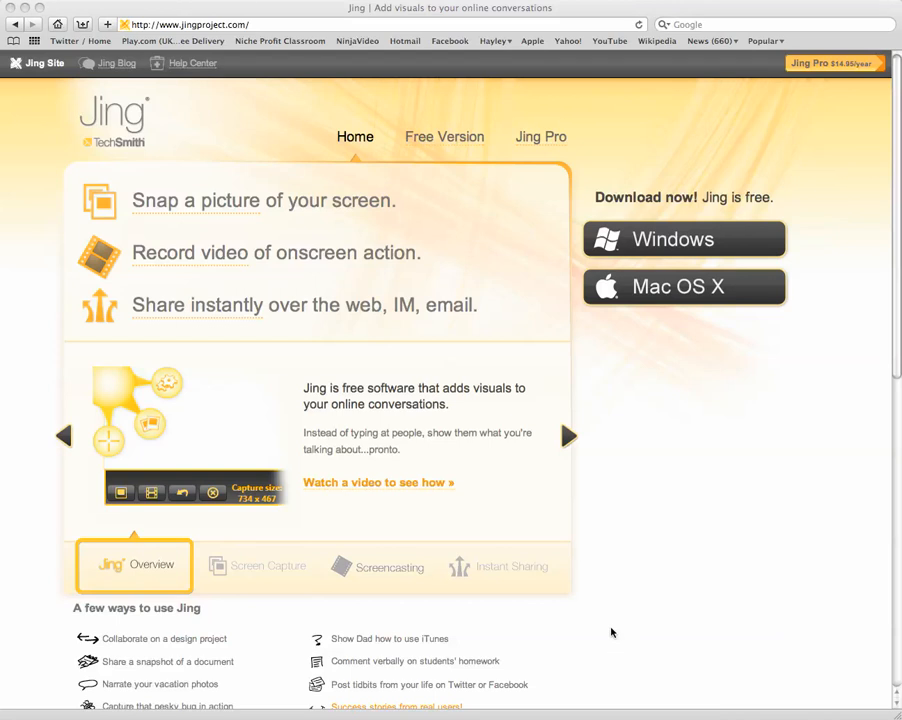
mouse_move(476, 630)
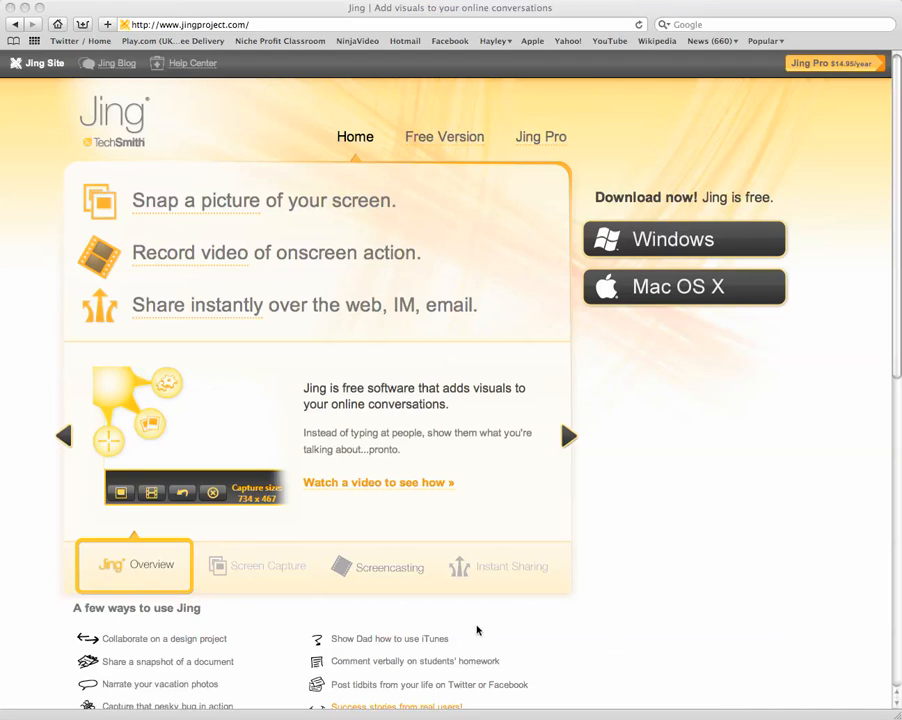
mouse_move(478, 630)
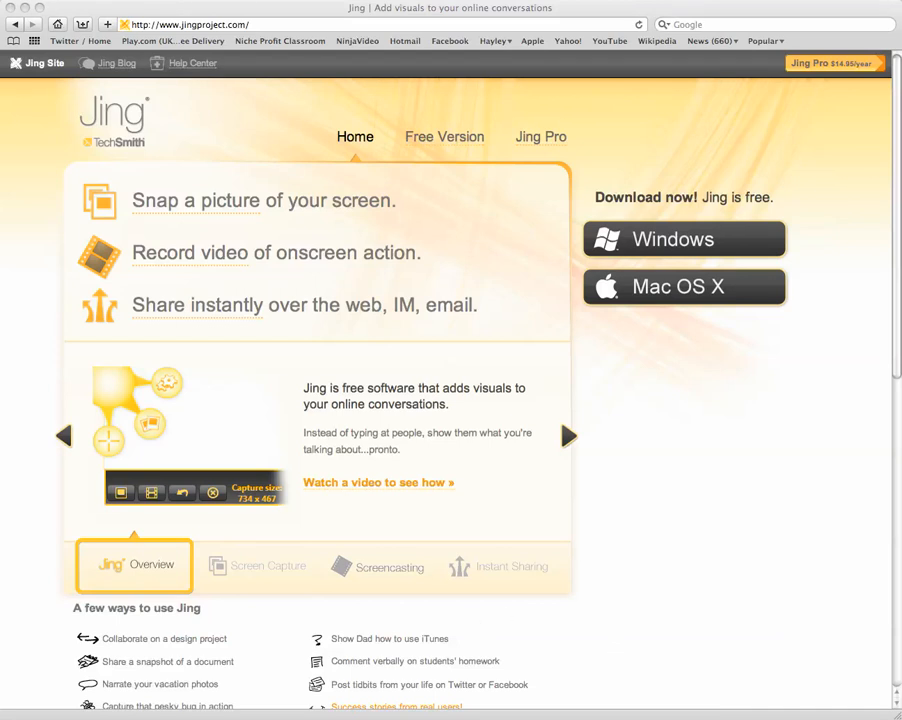
mouse_move(572, 366)
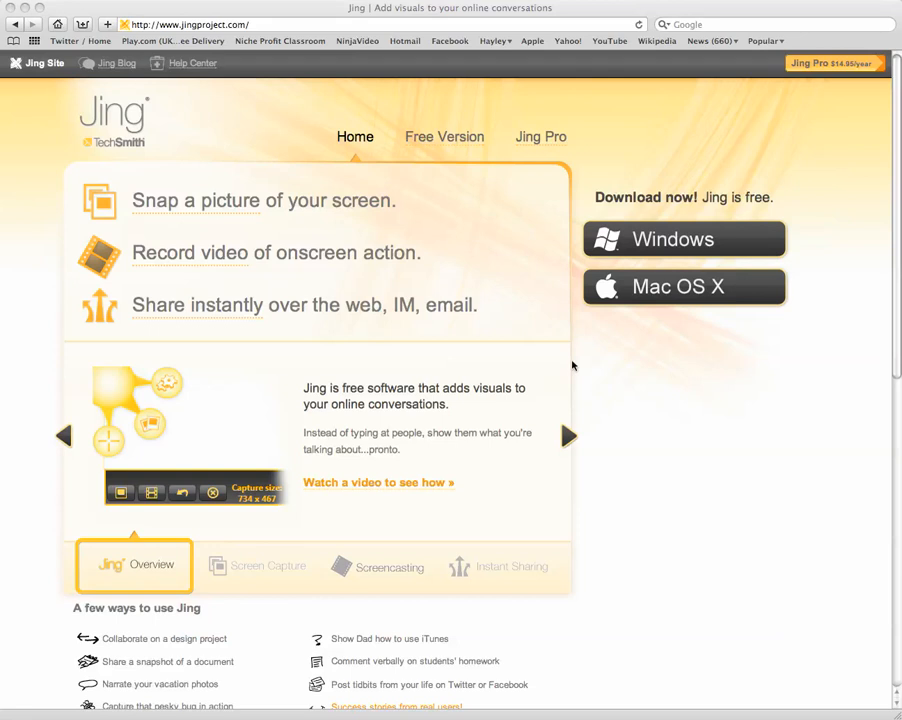
mouse_move(598, 374)
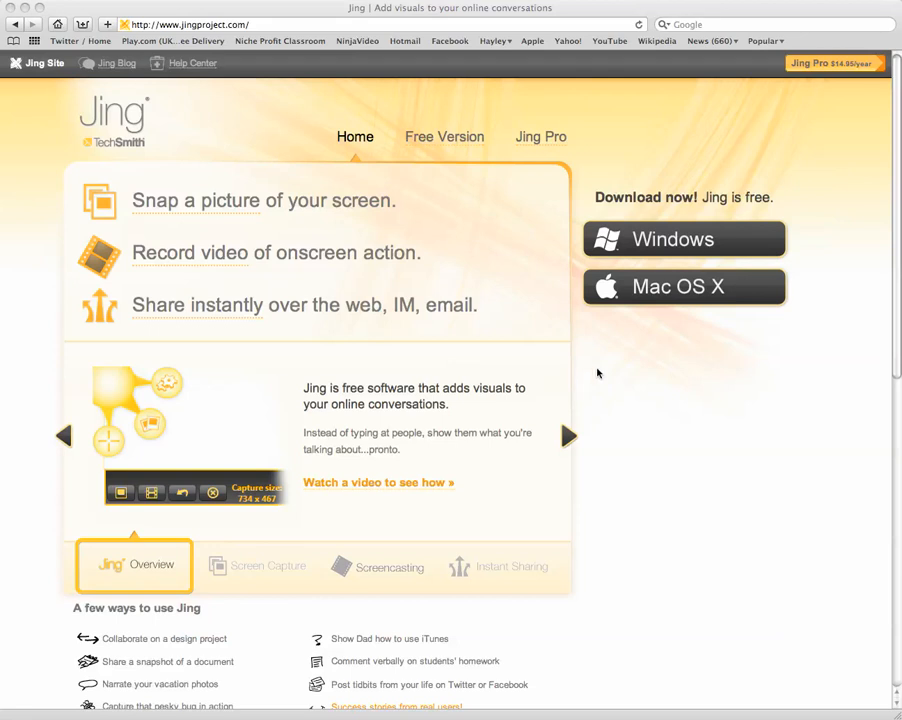
mouse_move(700, 250)
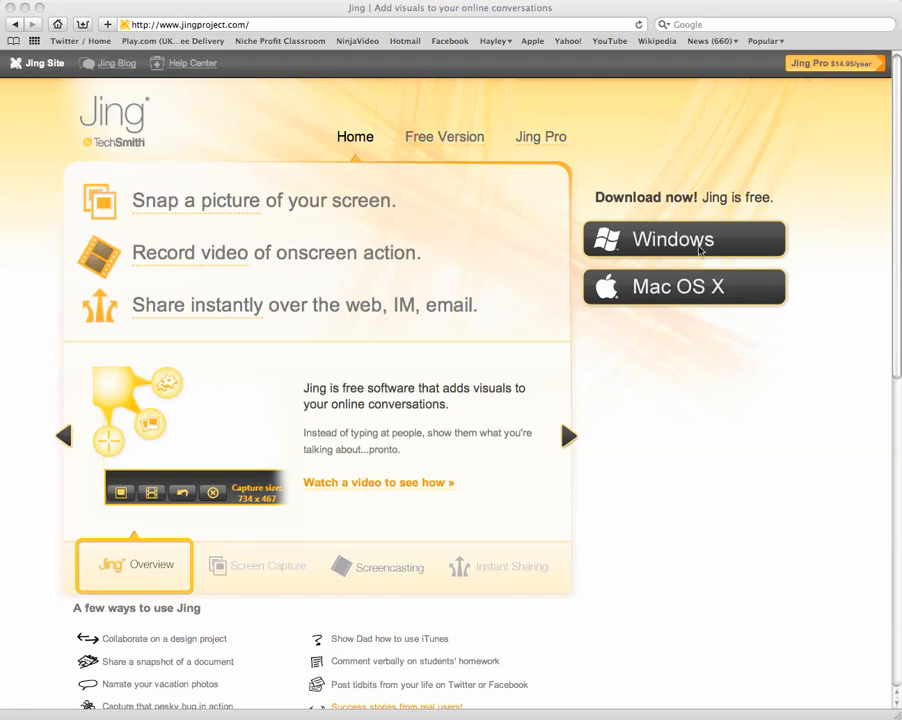
mouse_move(676, 308)
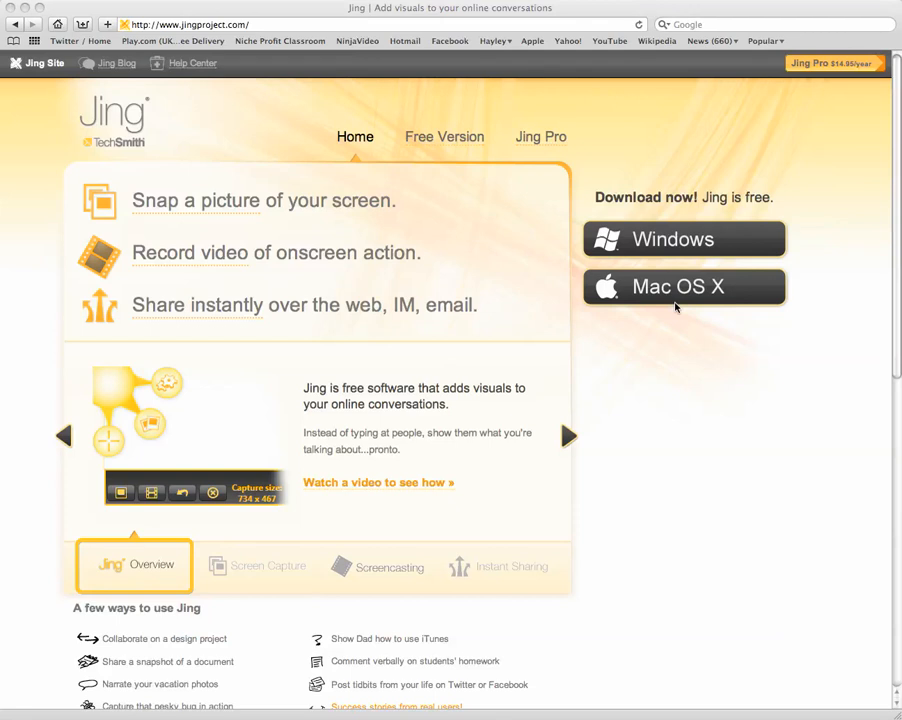
mouse_move(184, 40)
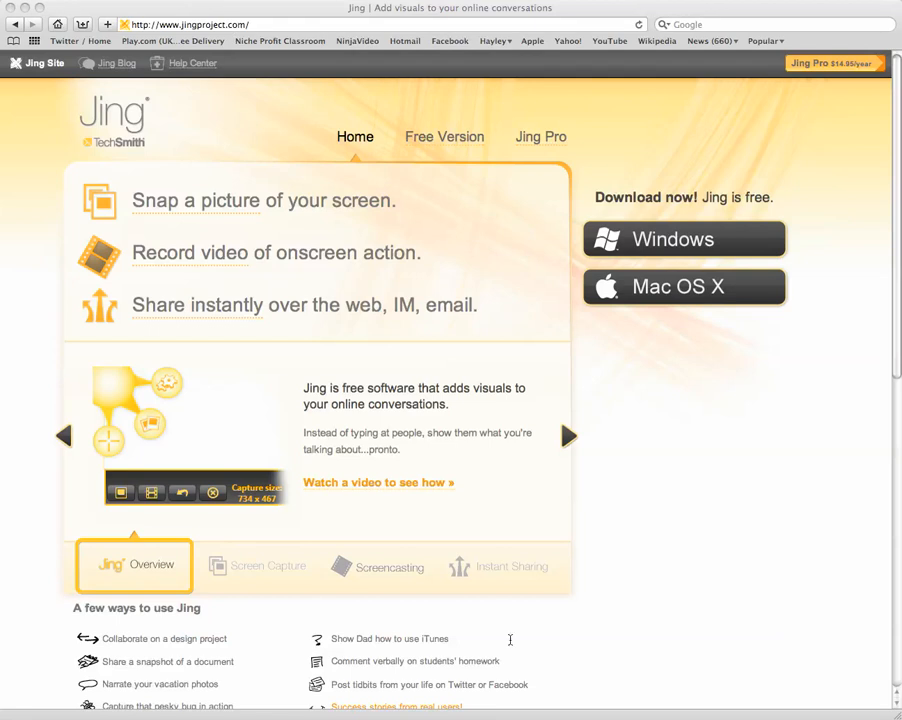
mouse_move(888, 362)
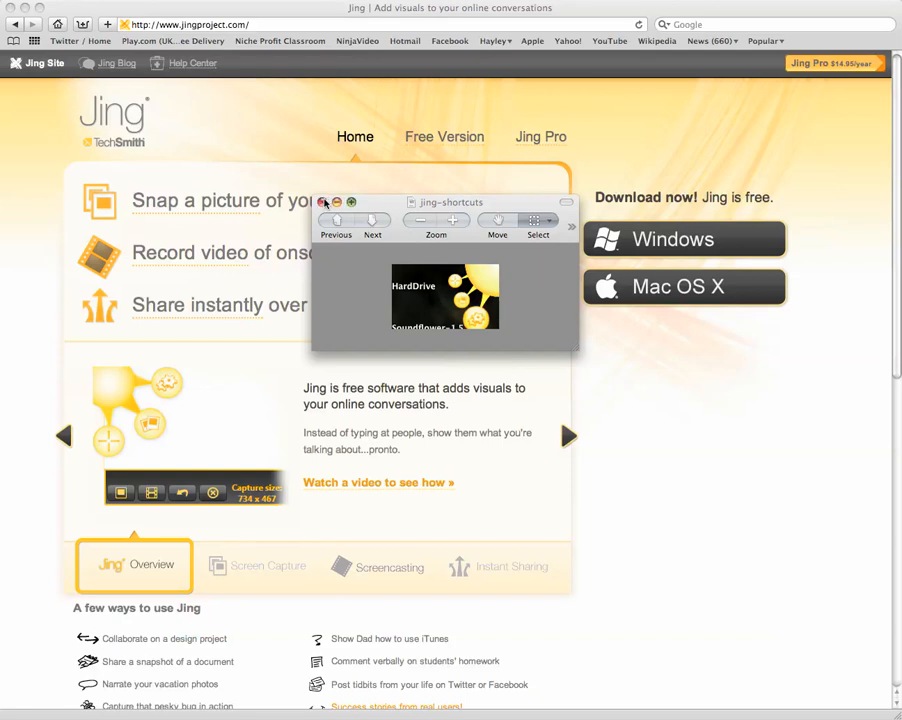
click(324, 202)
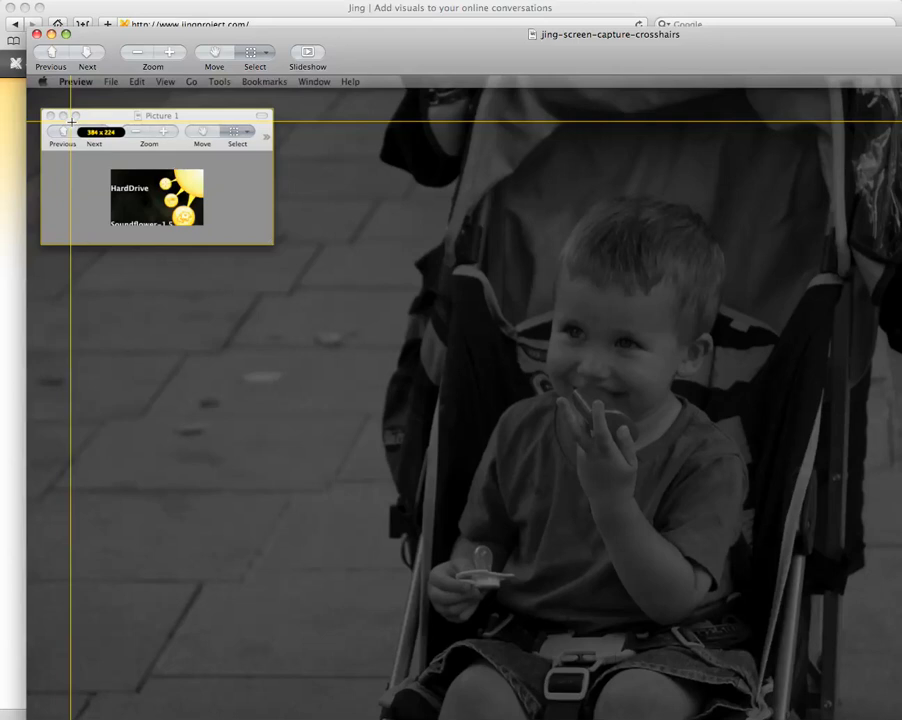
mouse_move(508, 412)
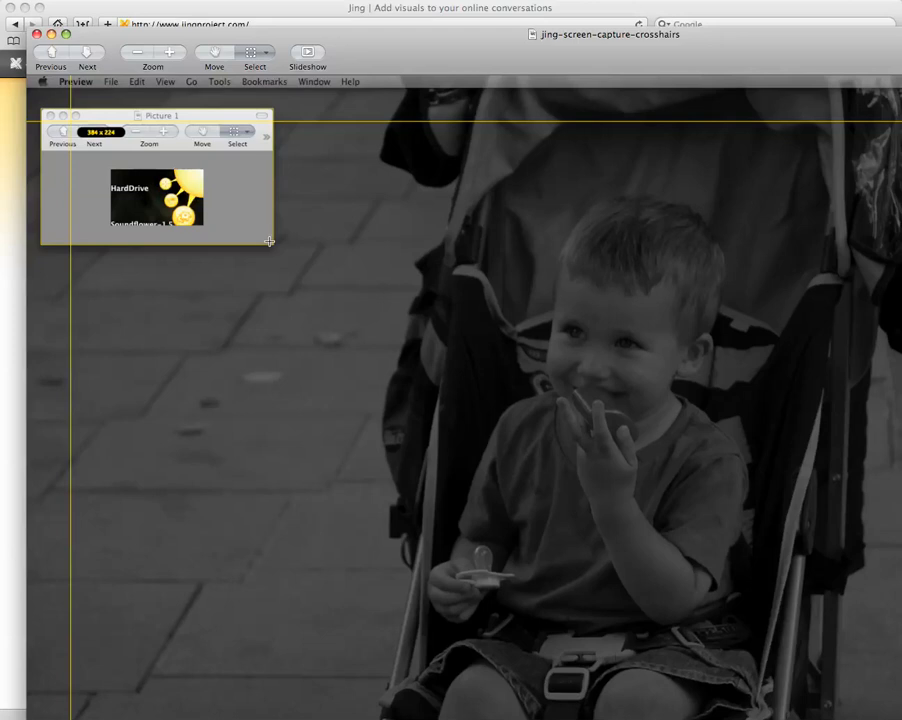
mouse_move(40, 108)
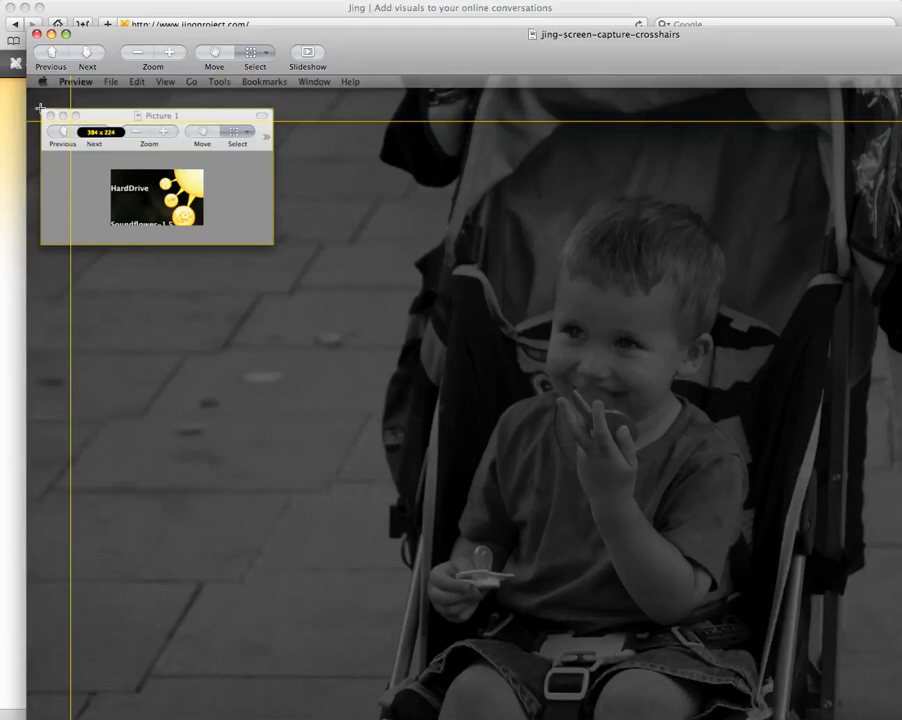
mouse_move(204, 192)
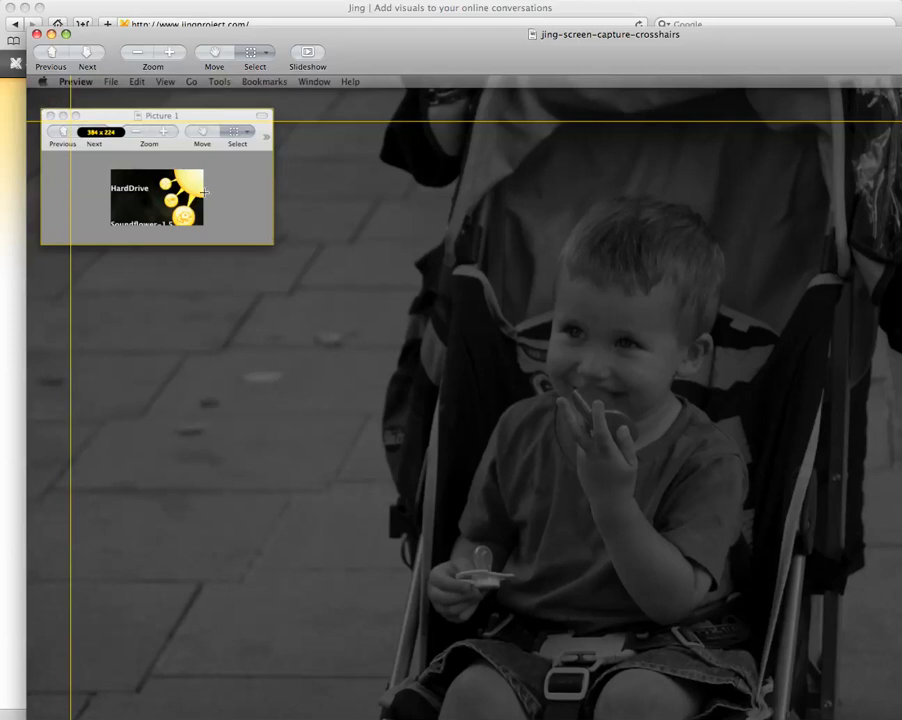
mouse_move(272, 246)
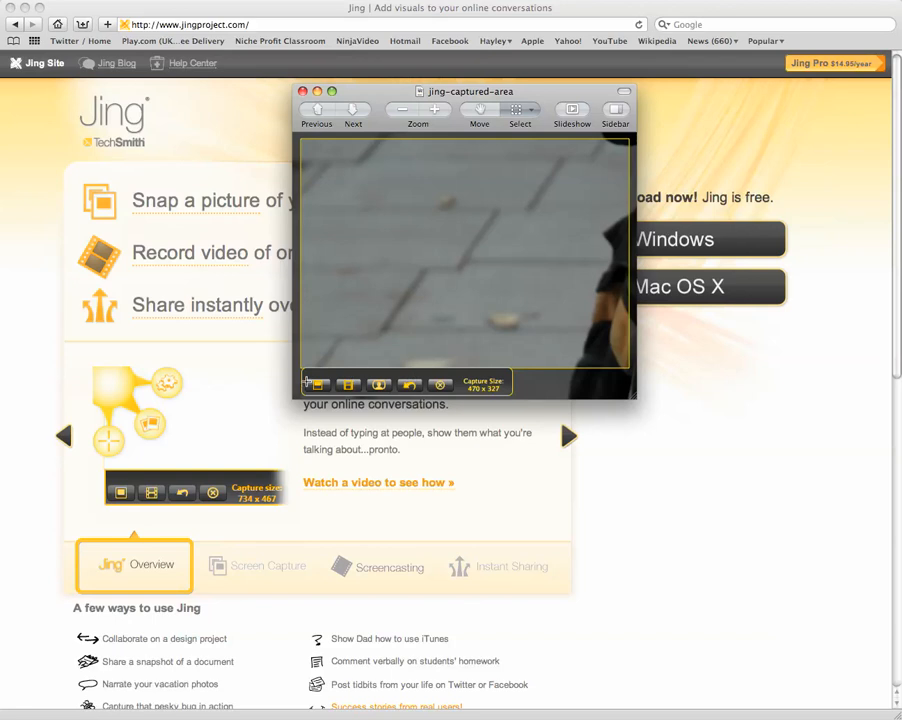
mouse_move(316, 384)
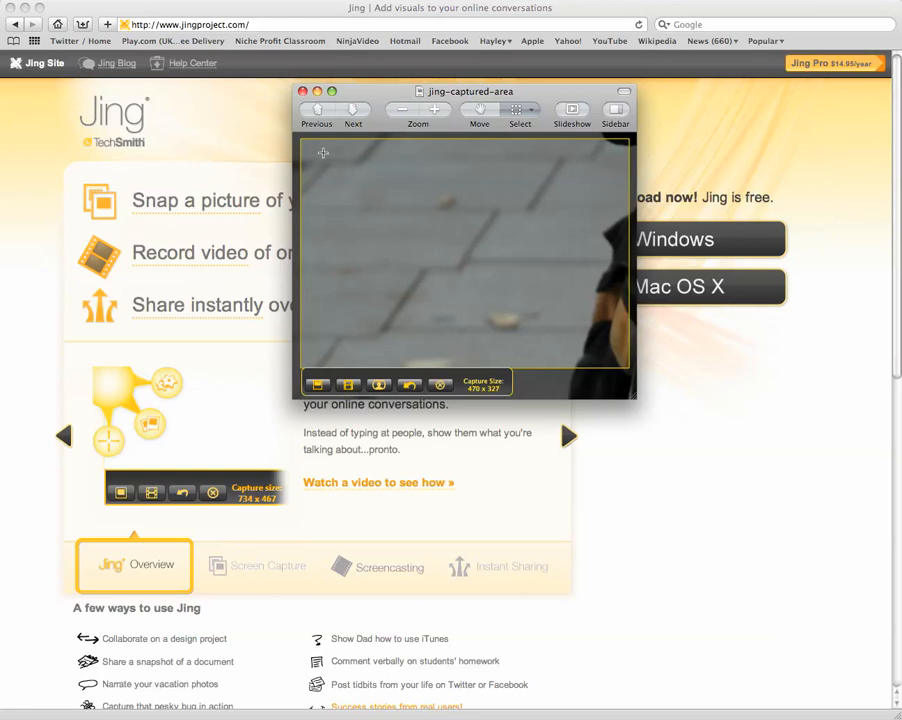
mouse_move(348, 184)
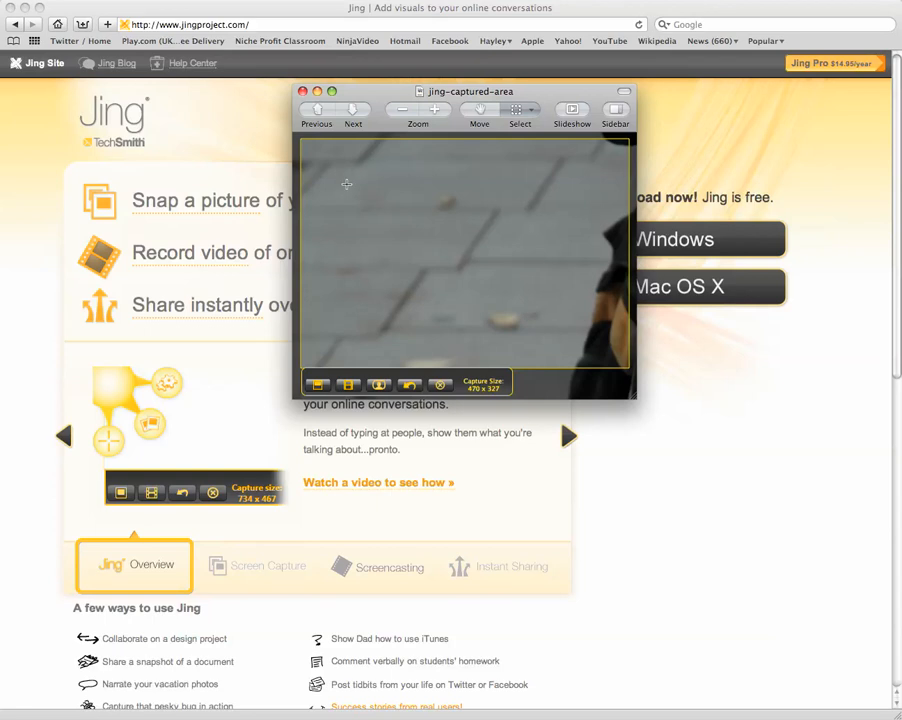
mouse_move(364, 210)
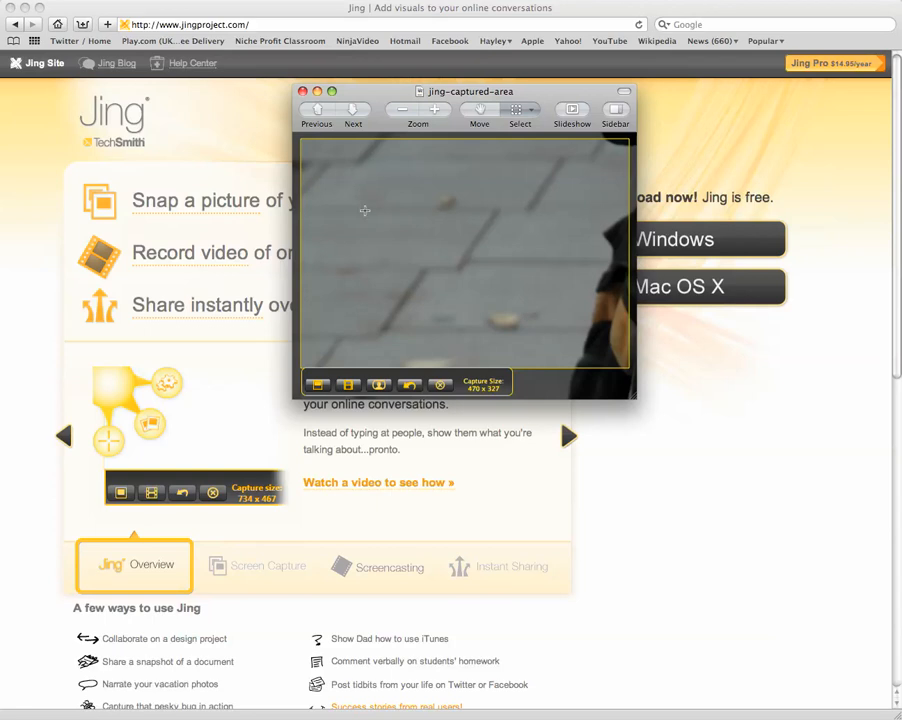
mouse_move(468, 256)
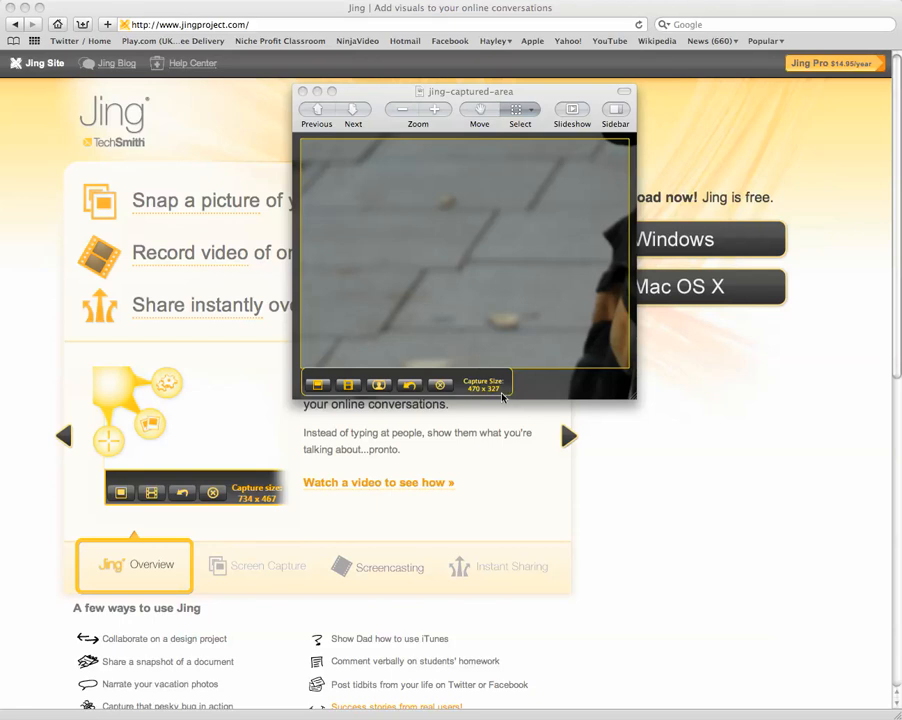
mouse_move(356, 156)
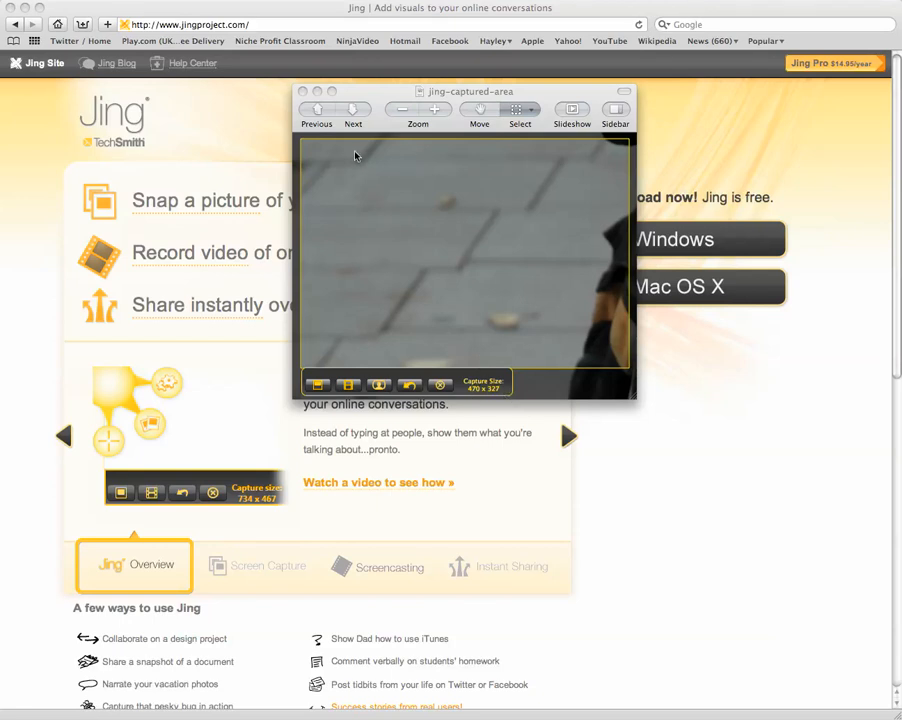
mouse_move(490, 396)
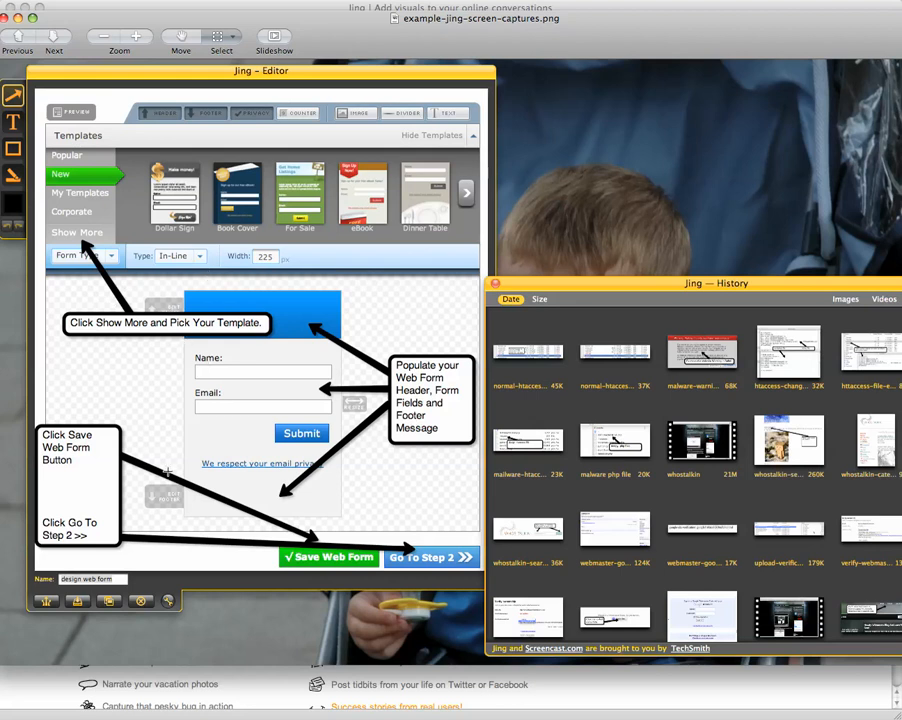
mouse_move(452, 296)
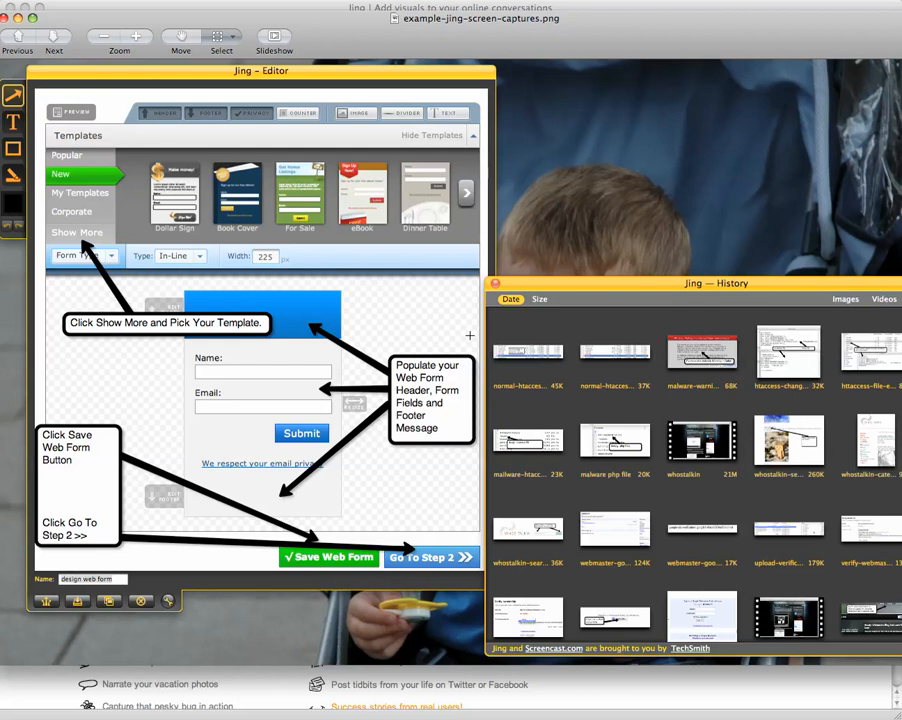
mouse_move(536, 354)
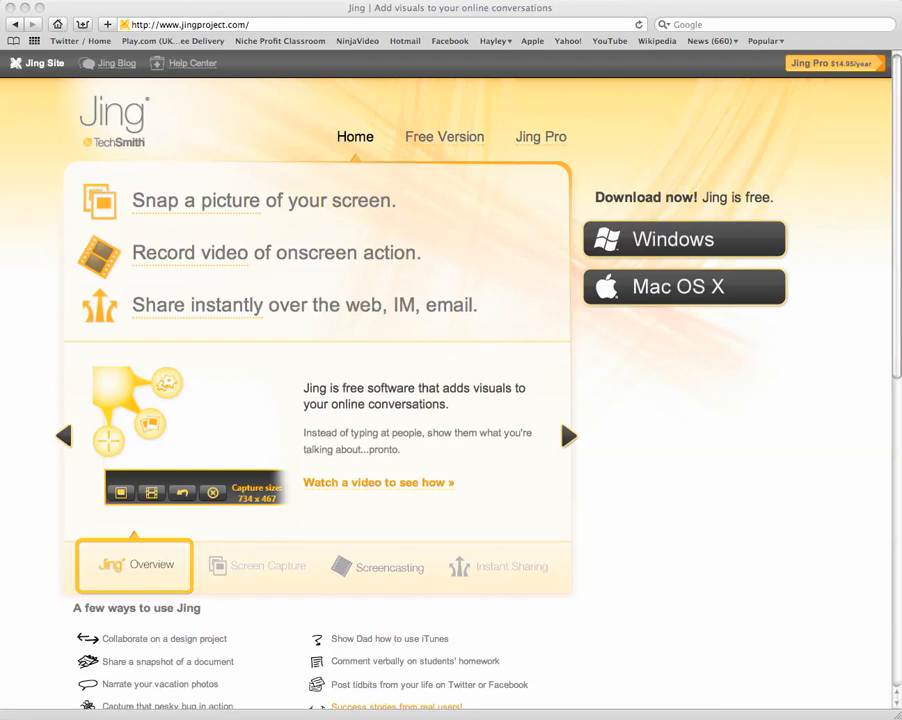
Step: Start the sample-jing-video.mp4 webcam clip playing in QuickTime over the Jing page
click(378, 482)
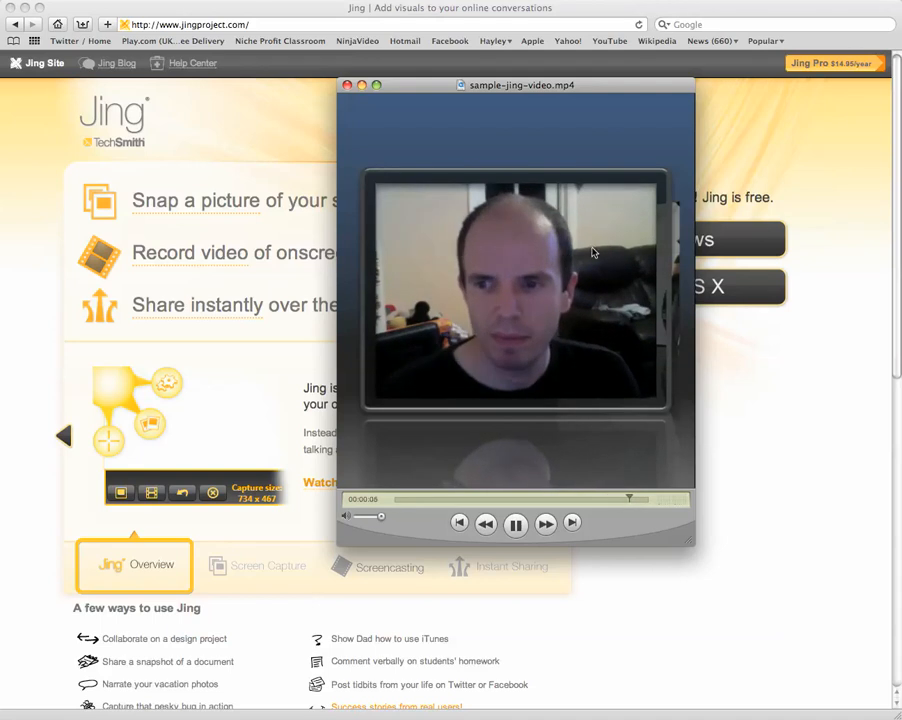
Step: Pause the sample-jing-video clip in the QuickTime Player controls
click(516, 522)
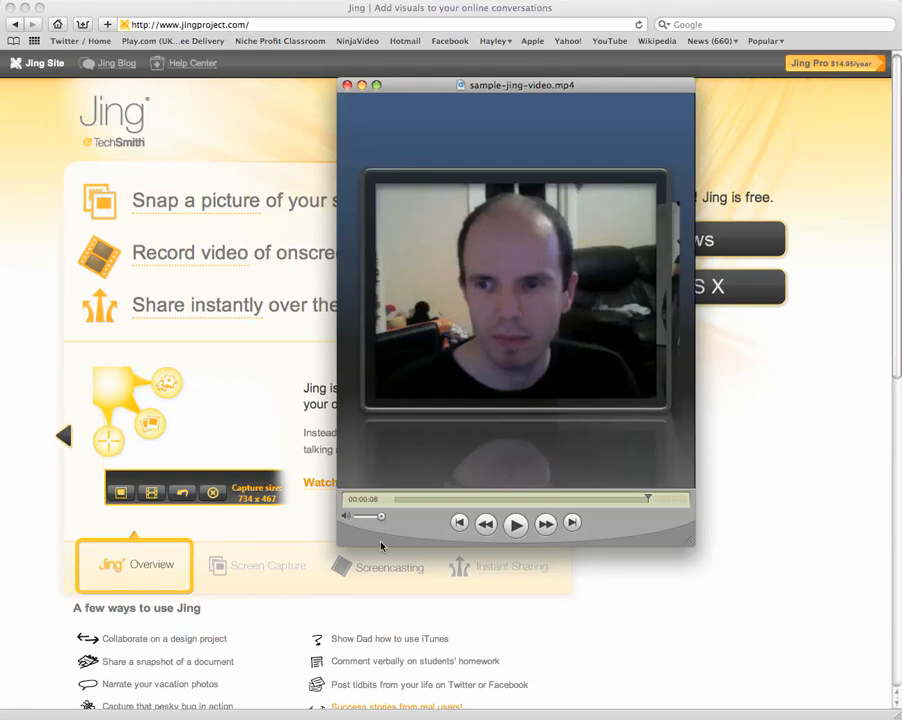
mouse_move(98, 598)
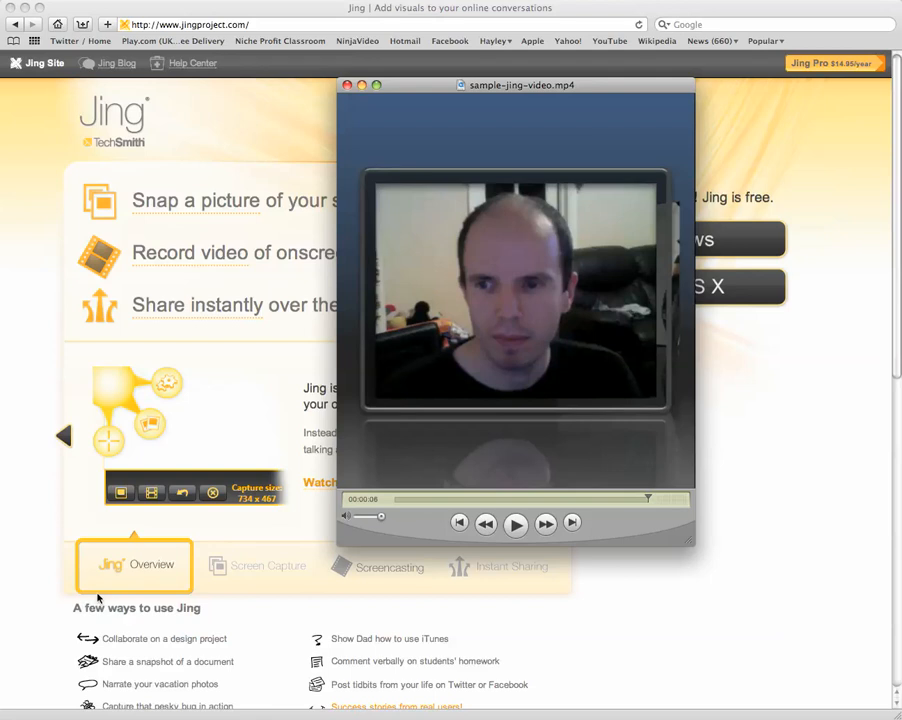